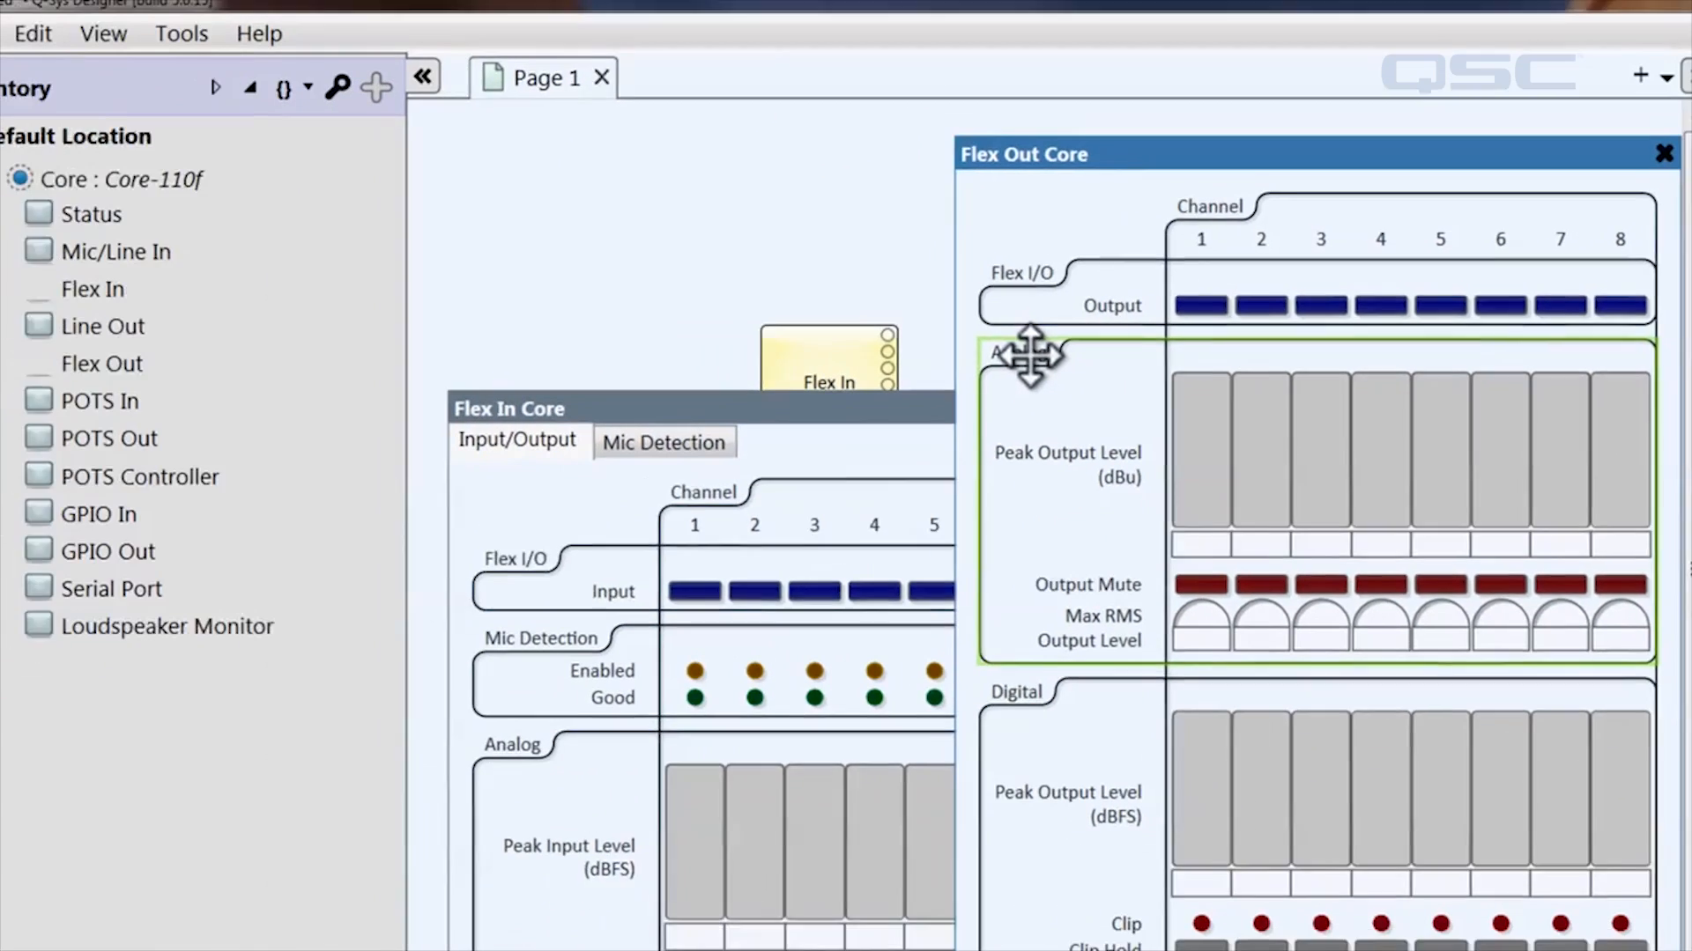
Place the Flex Out Core panel beside the Flex In Core panel so both are visible.
click(30, 34)
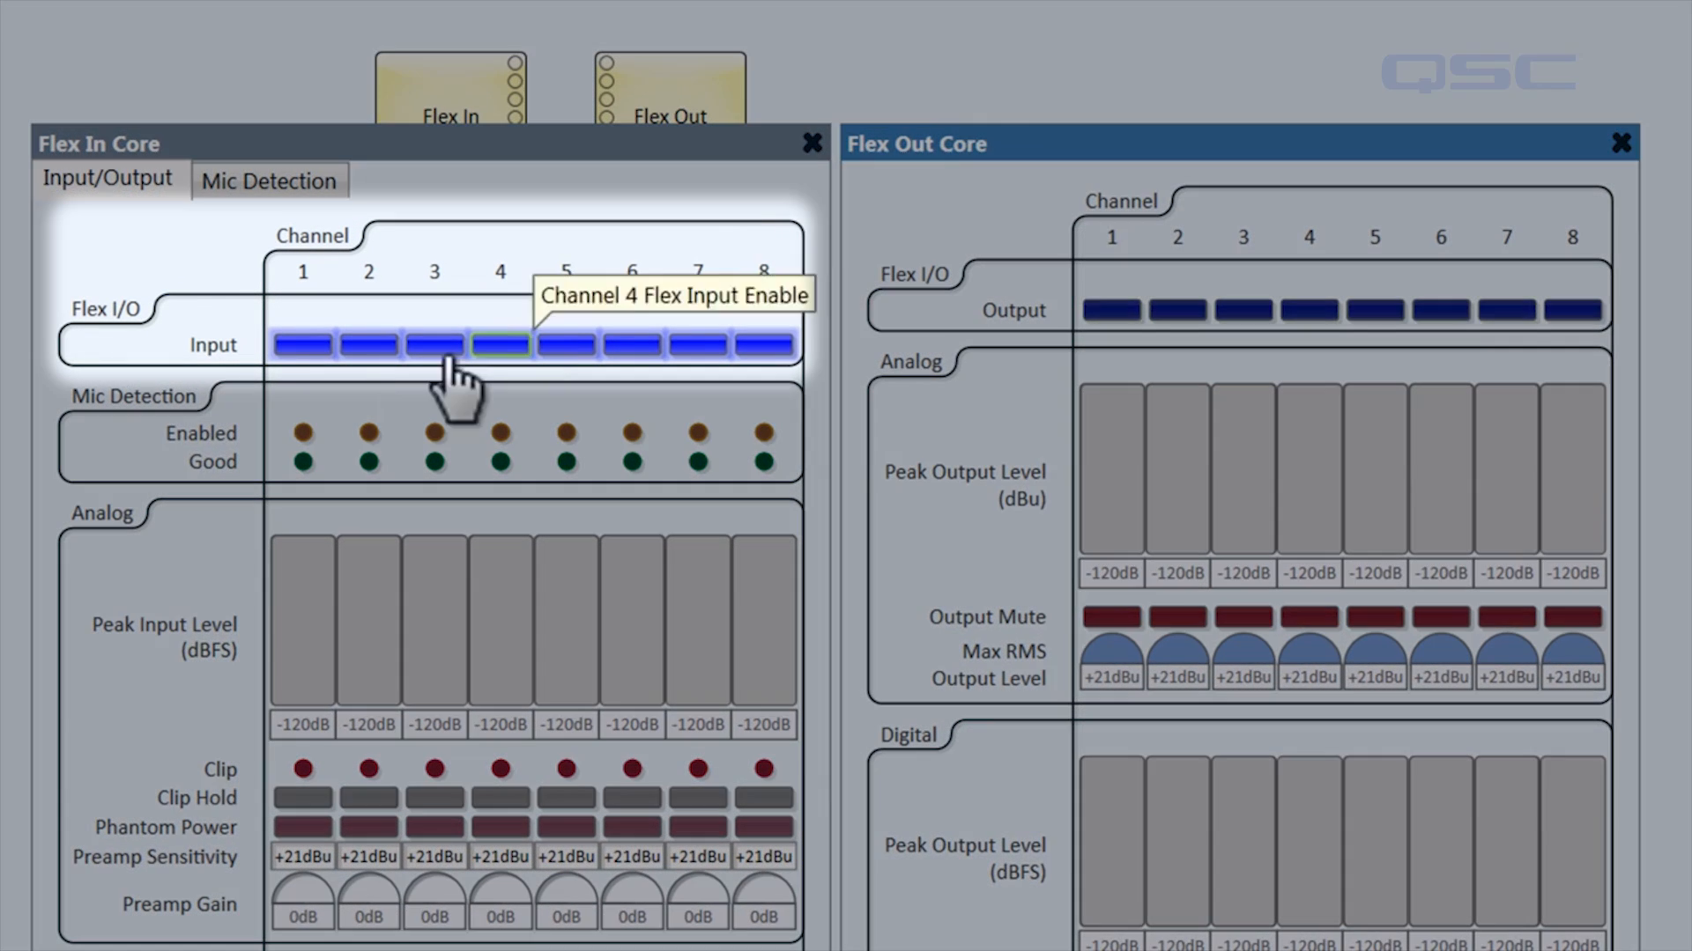
mouse_move(318, 400)
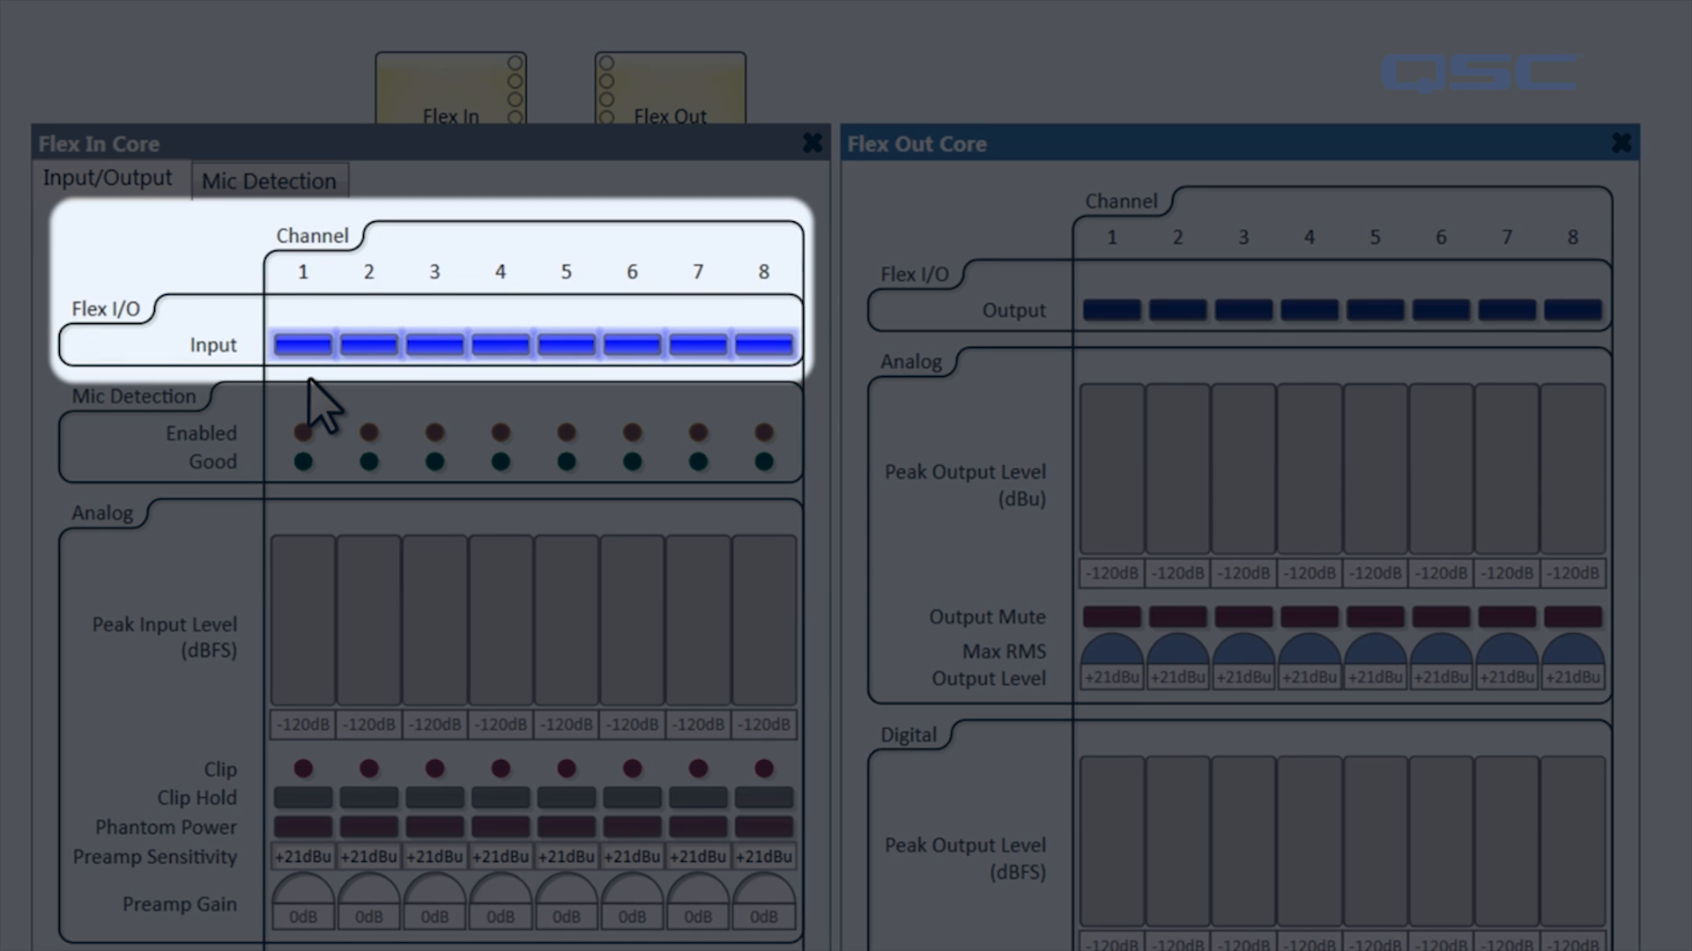
mouse_move(578, 421)
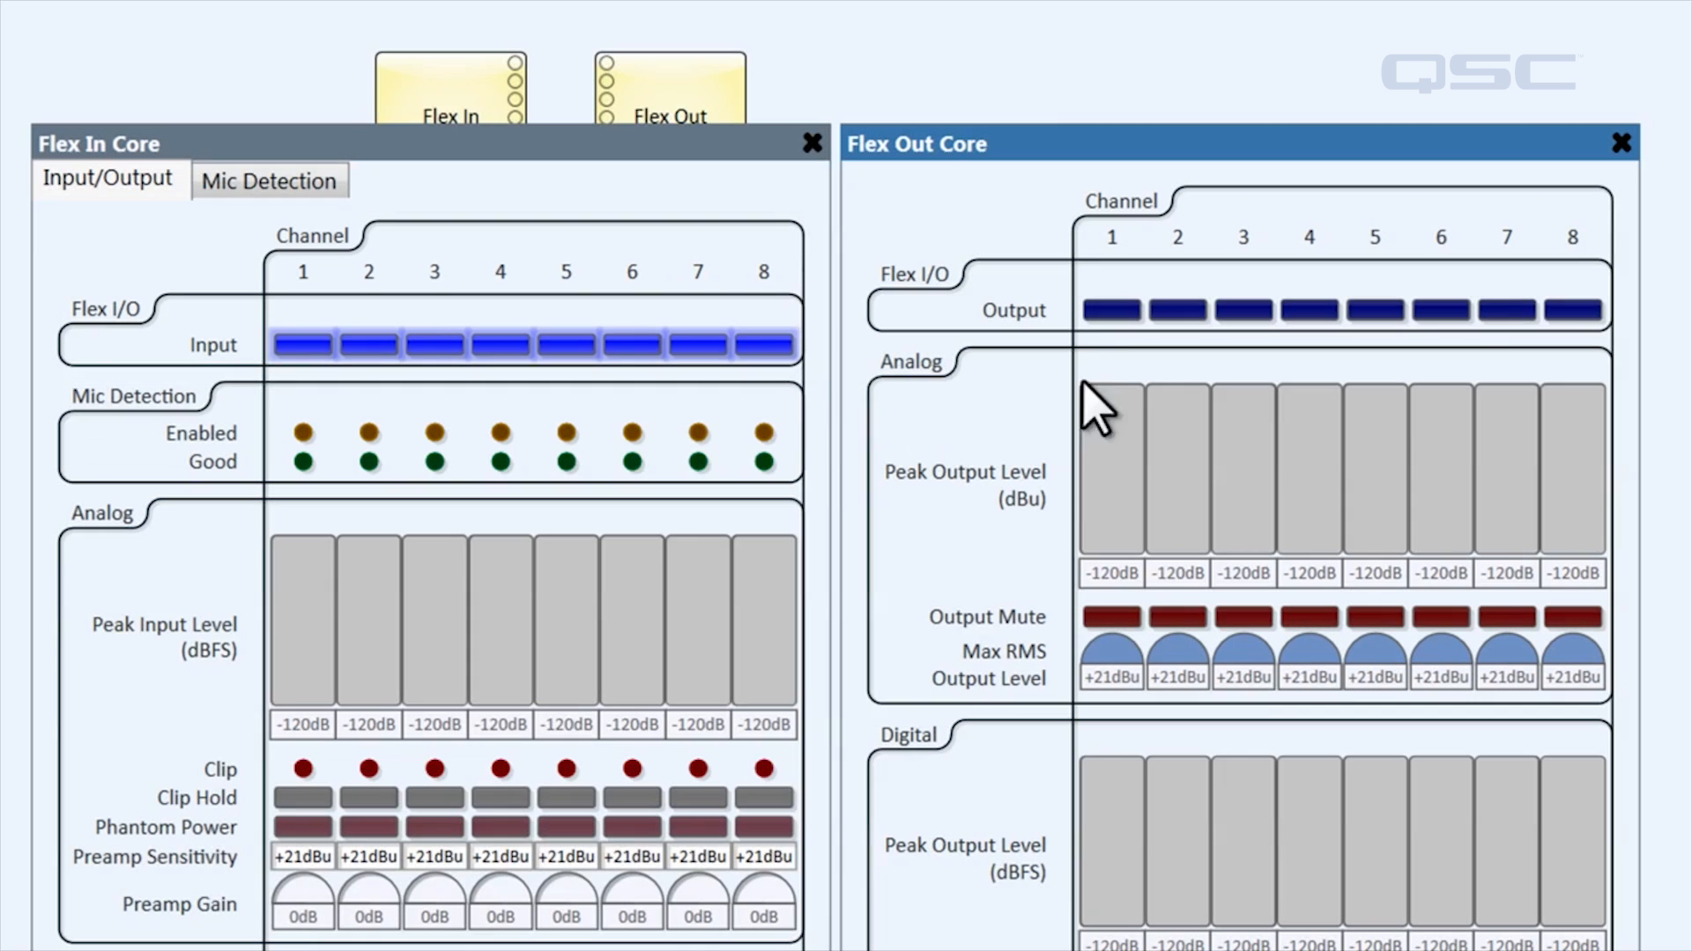
mouse_move(1133, 372)
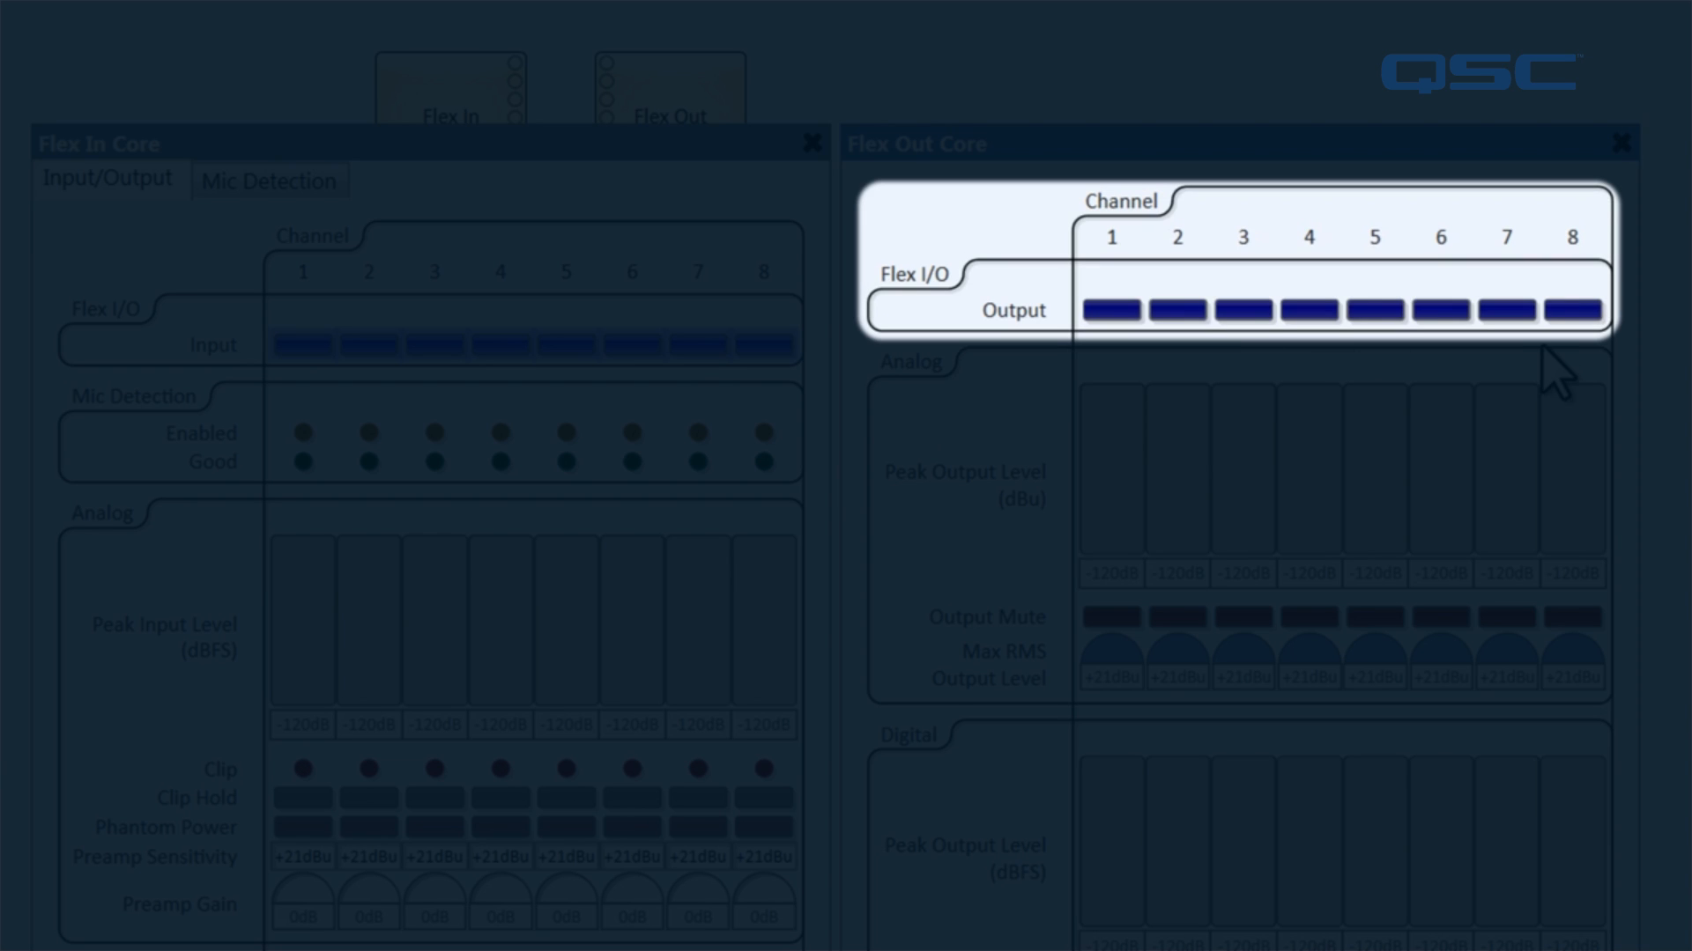
mouse_move(1131, 356)
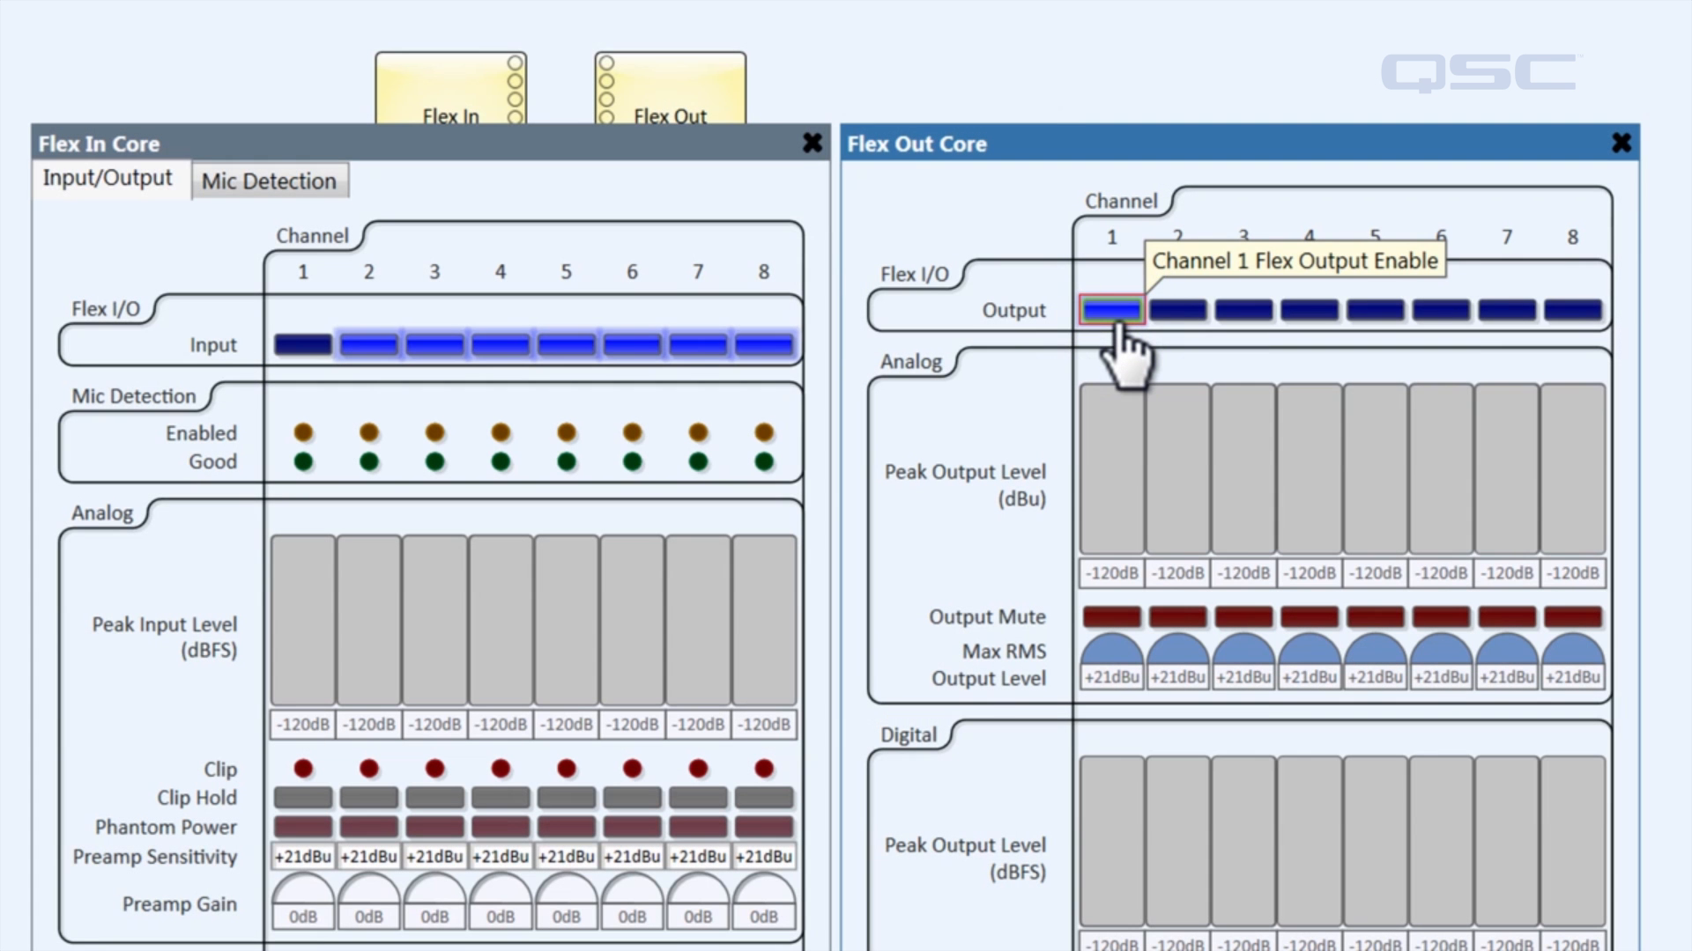
mouse_move(324, 405)
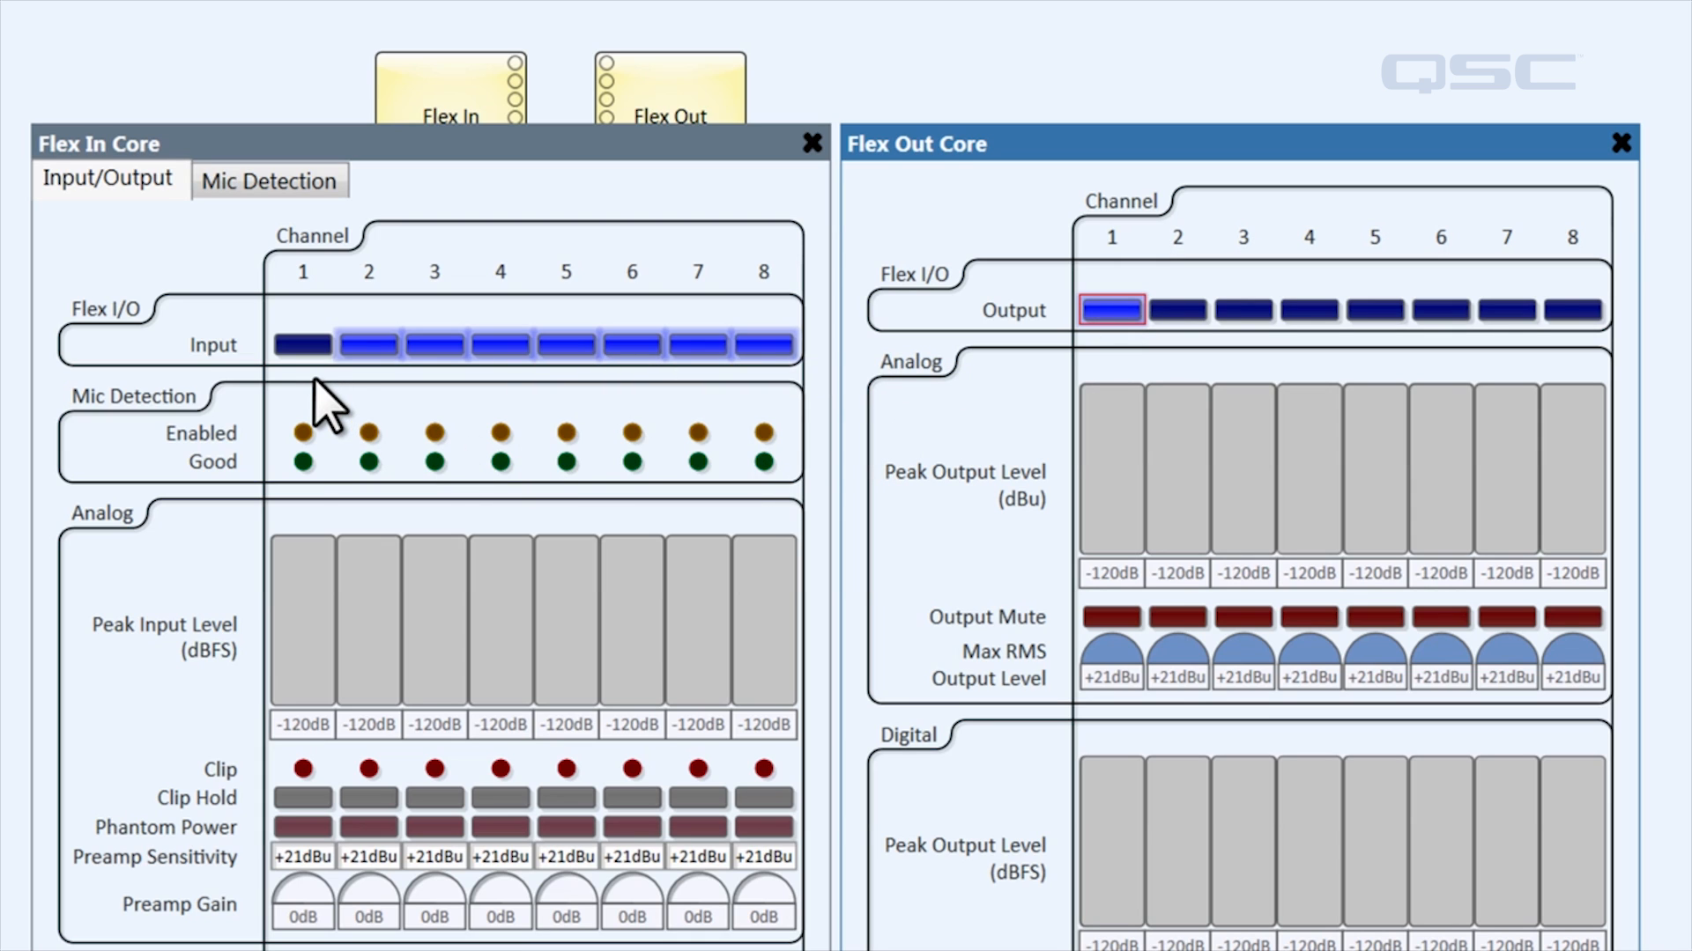
mouse_move(416, 427)
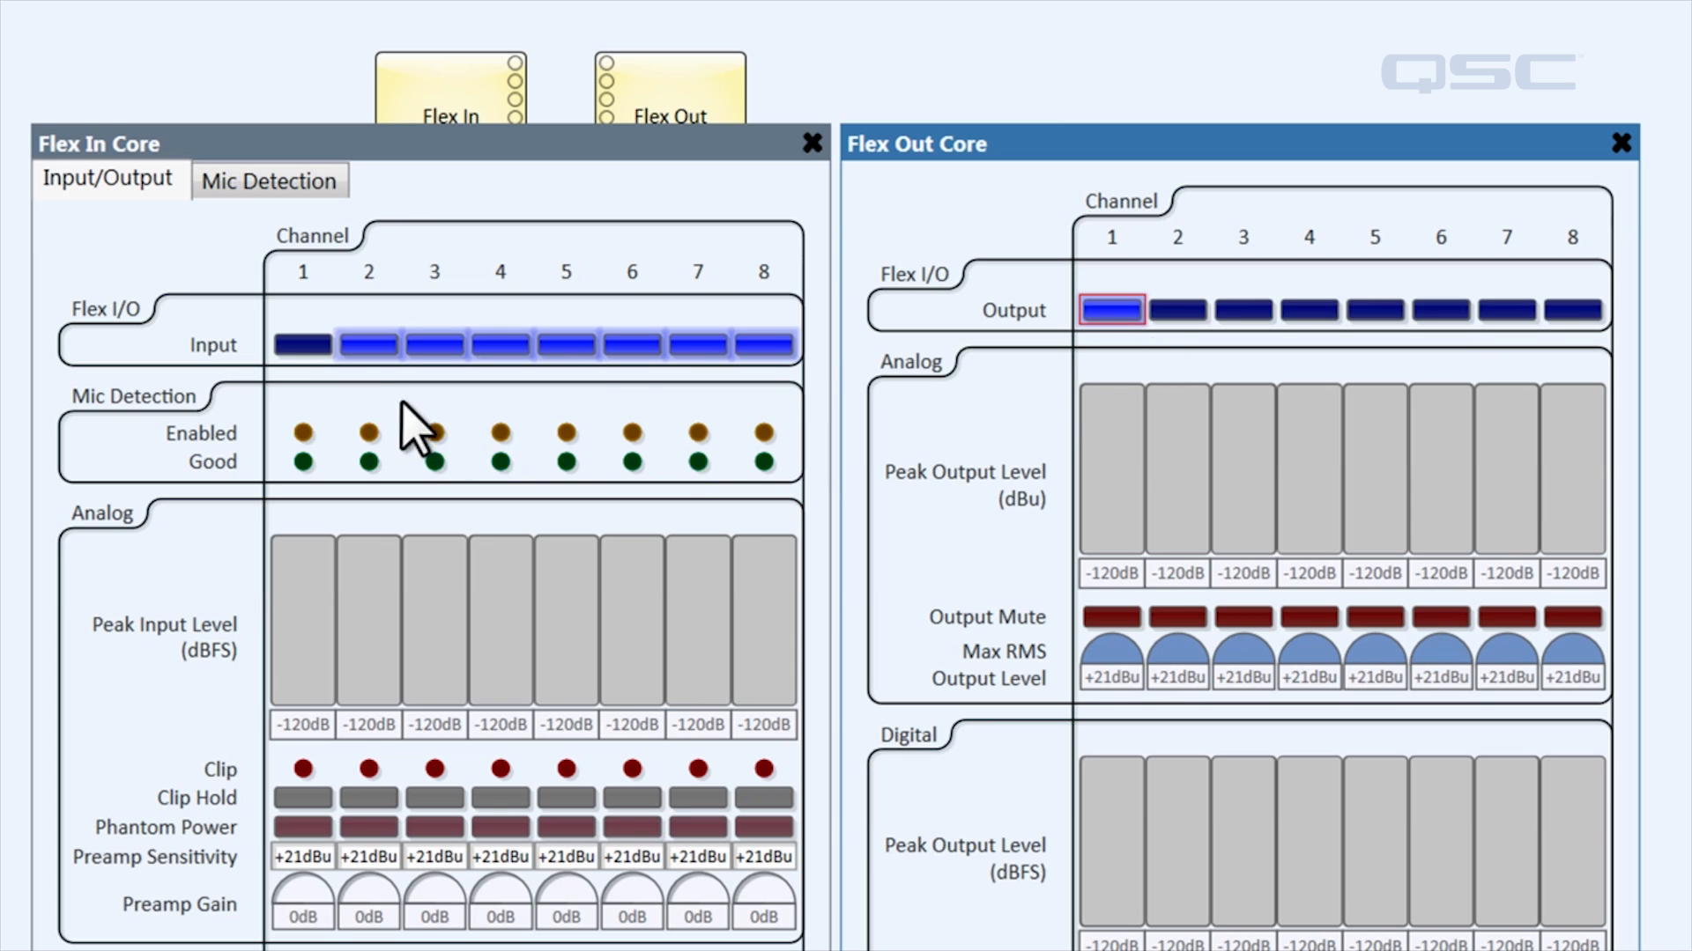
mouse_move(1160, 393)
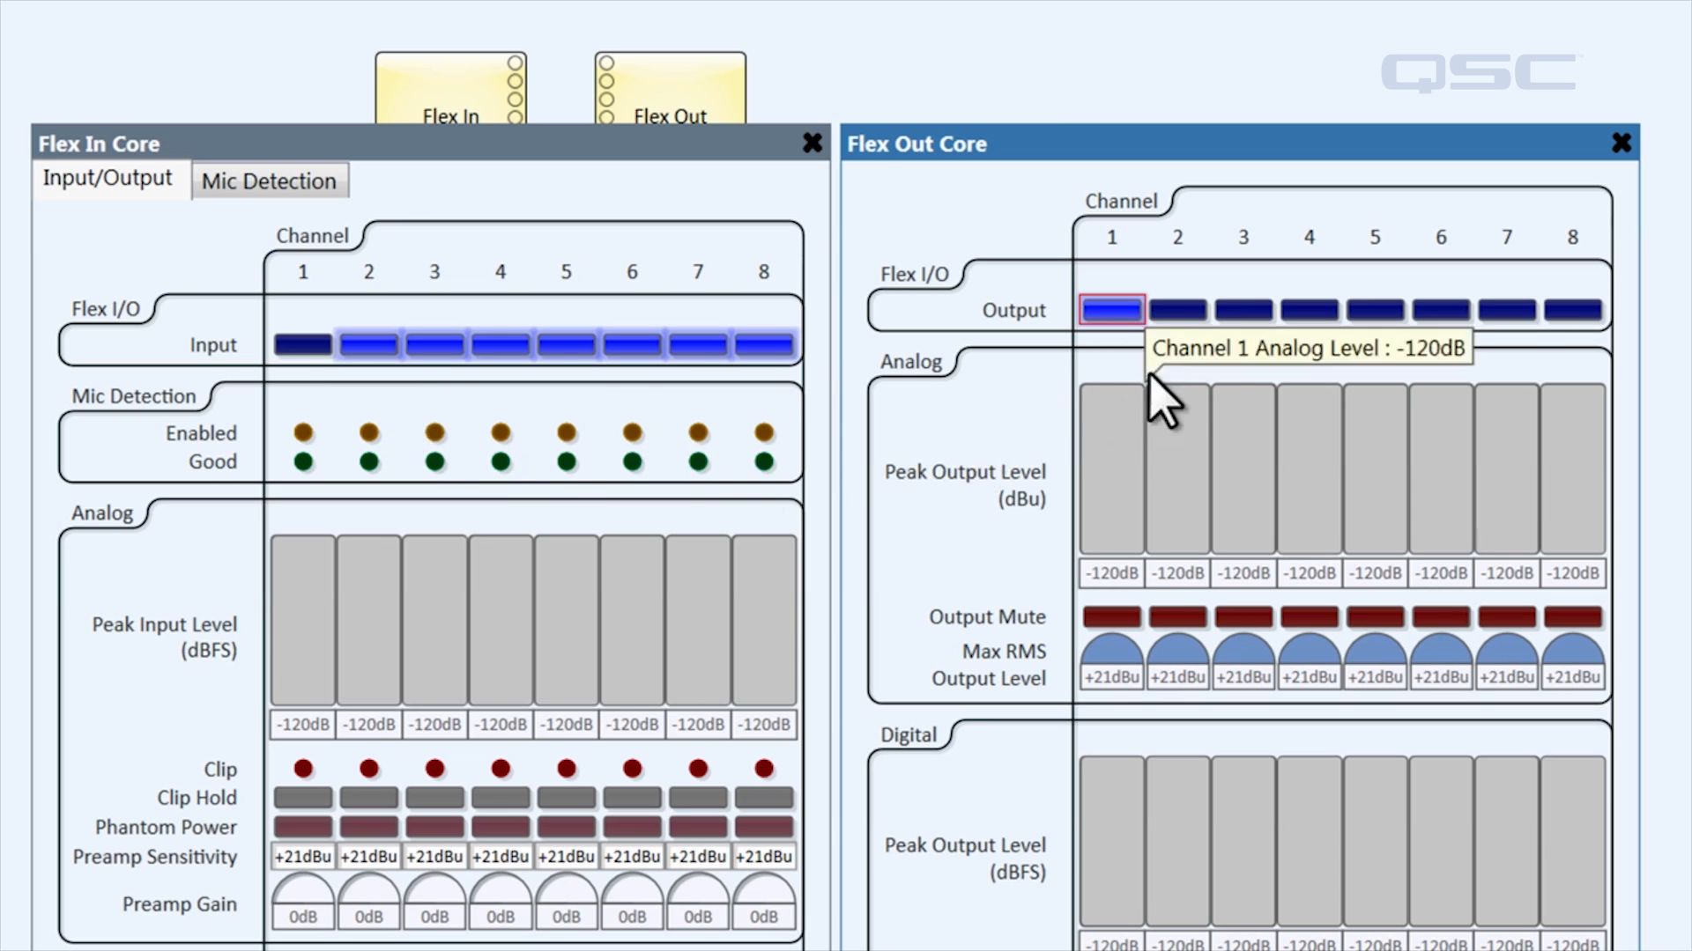
mouse_move(391, 382)
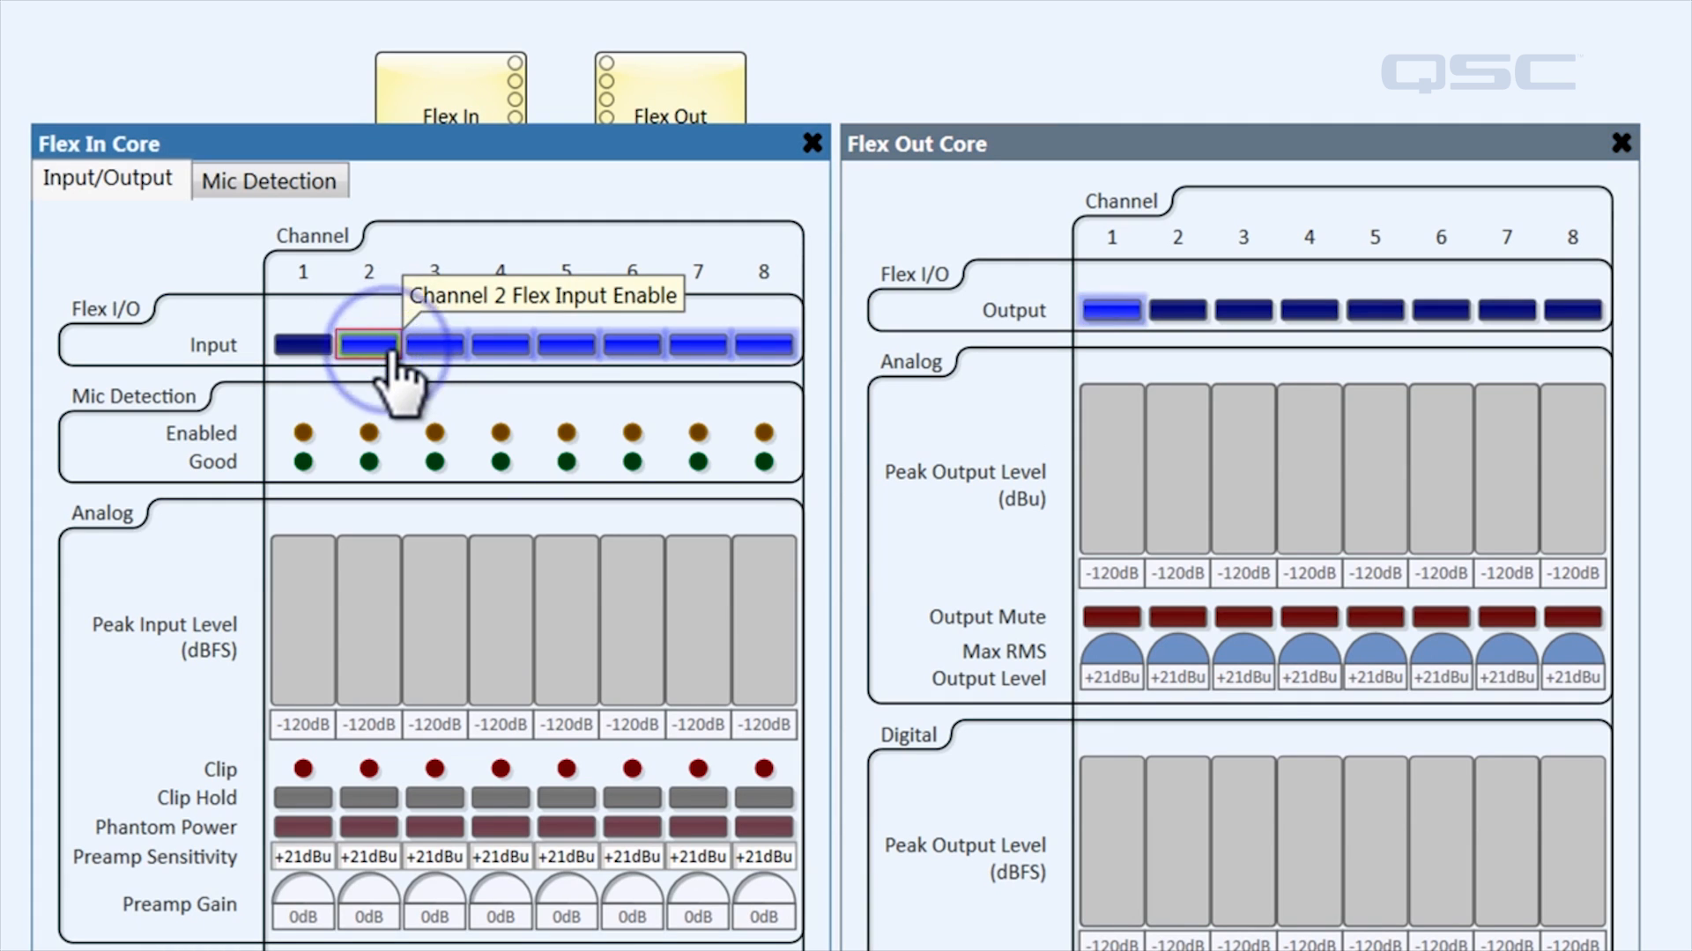
Switch channel 2 from a Flex input to a Flex output.
click(368, 344)
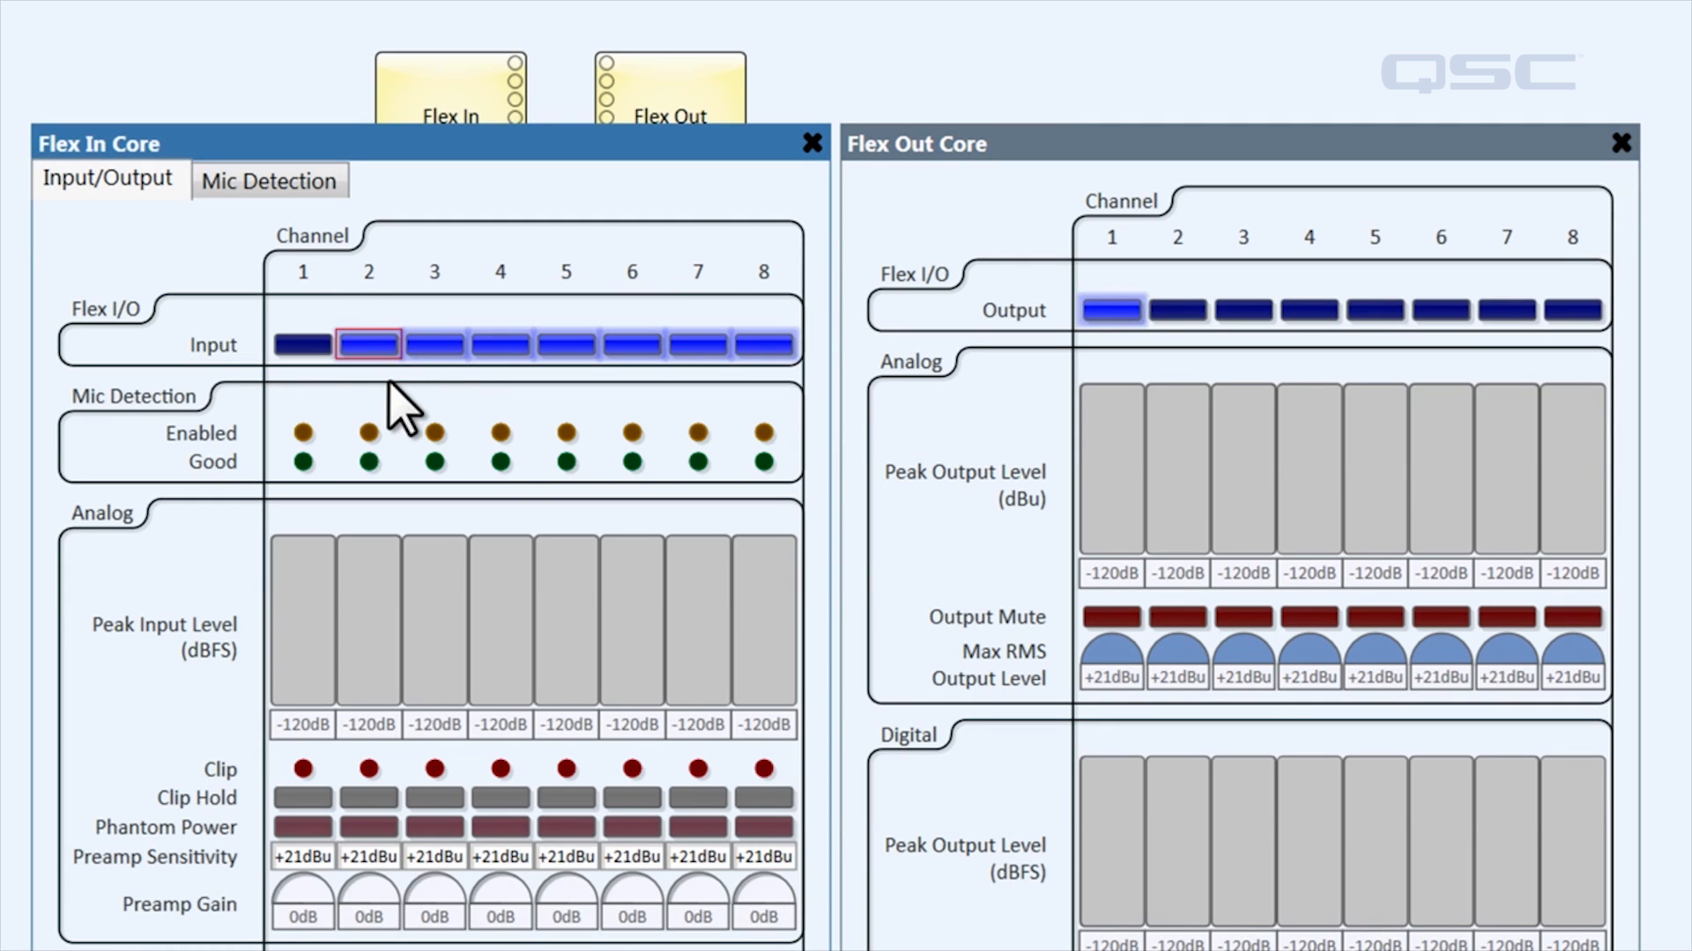
mouse_move(412, 420)
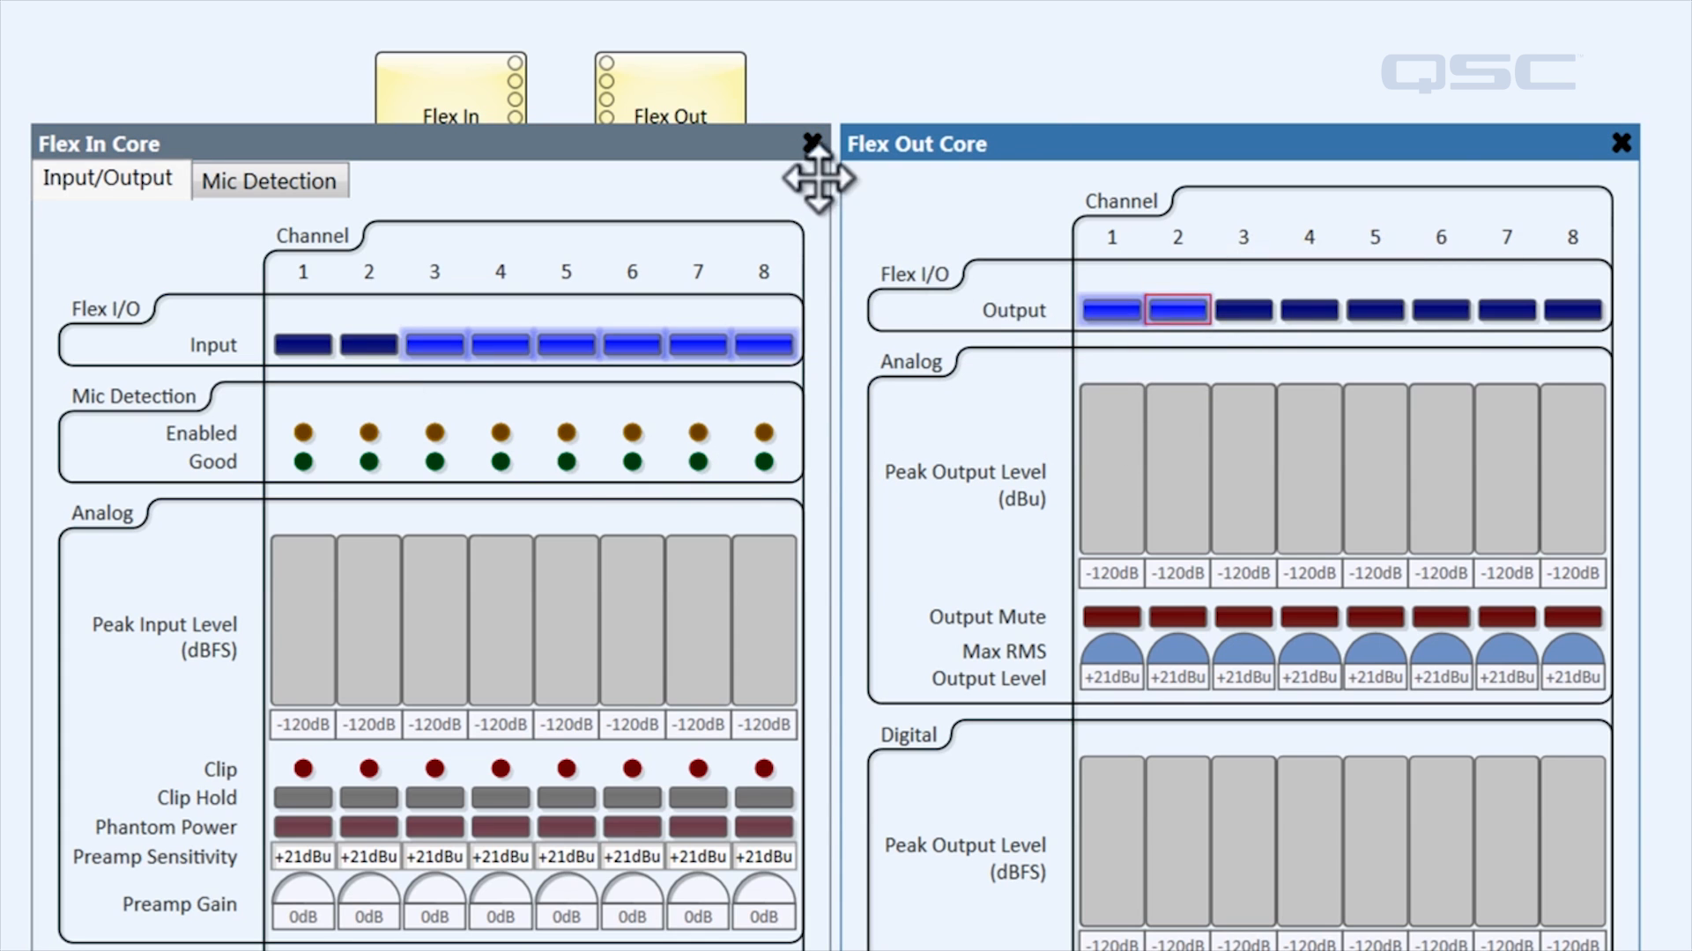
Close the Flex In Core and Flex Out Core control panels.
click(809, 141)
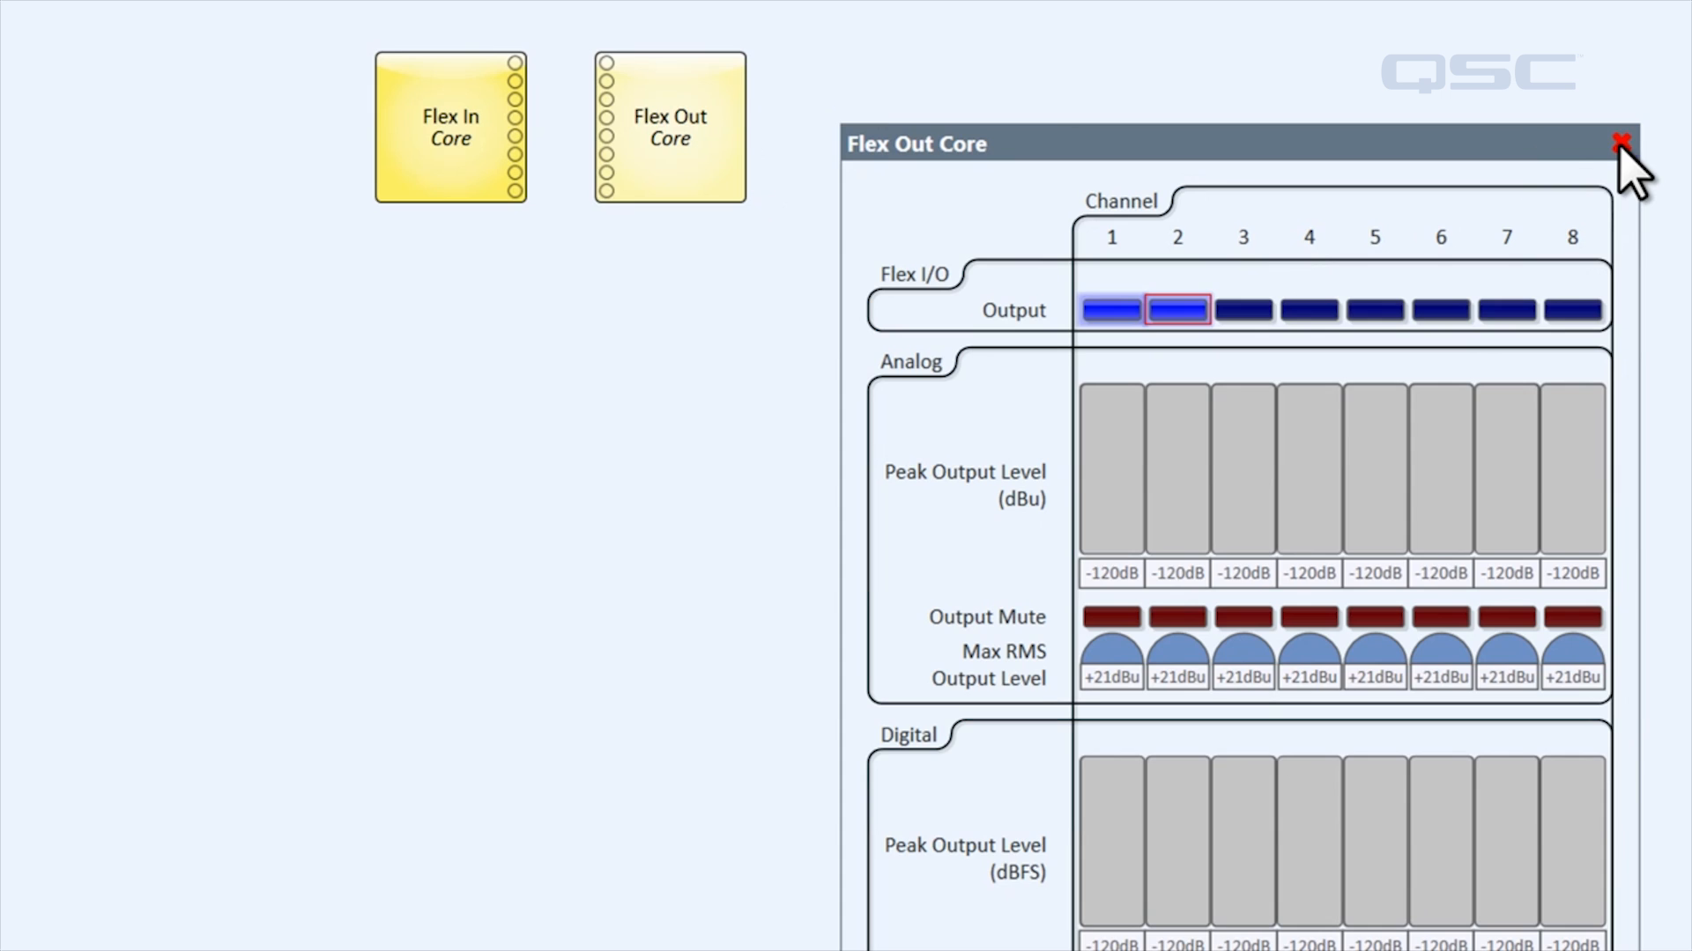
click(1617, 141)
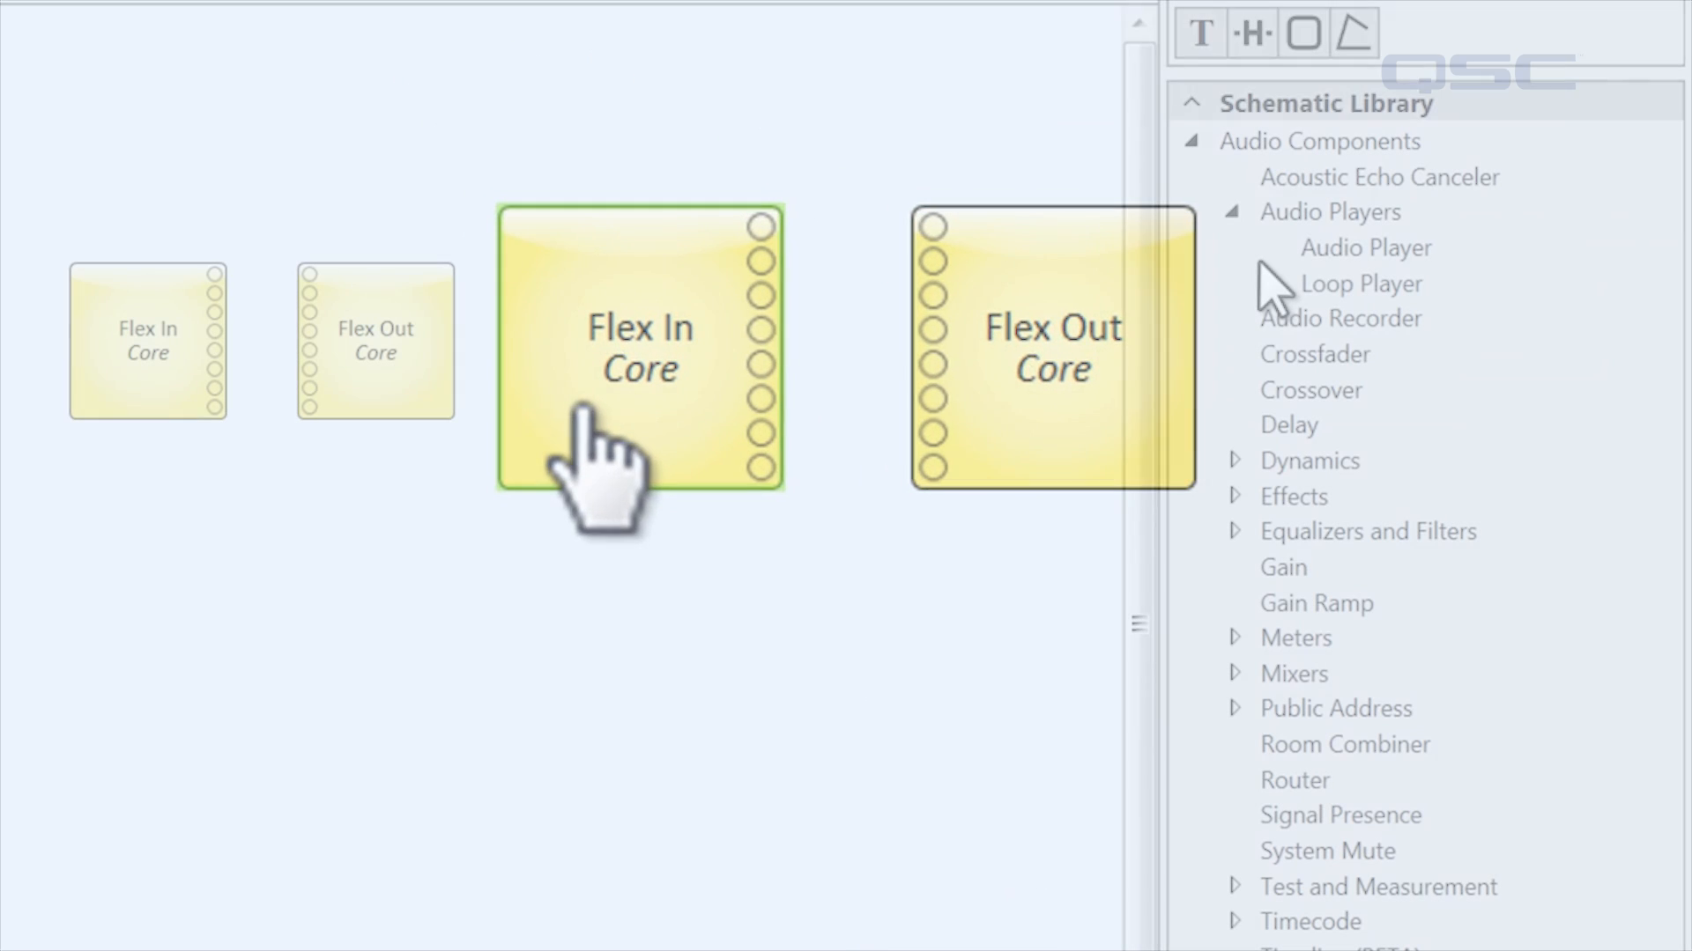